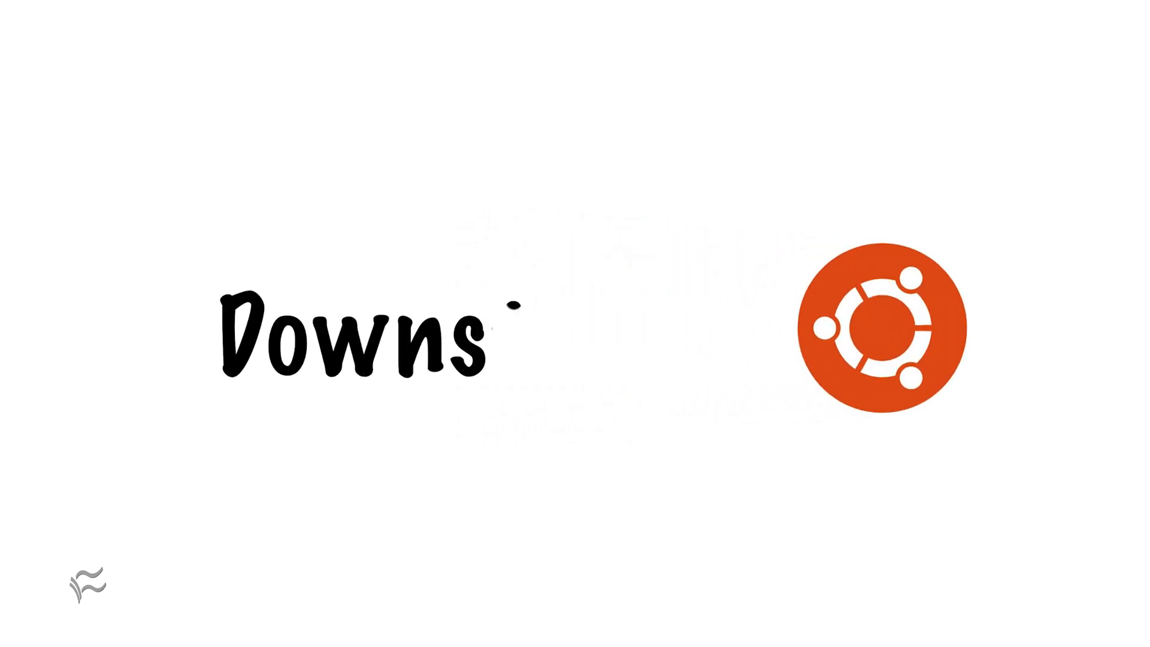
type("tream")
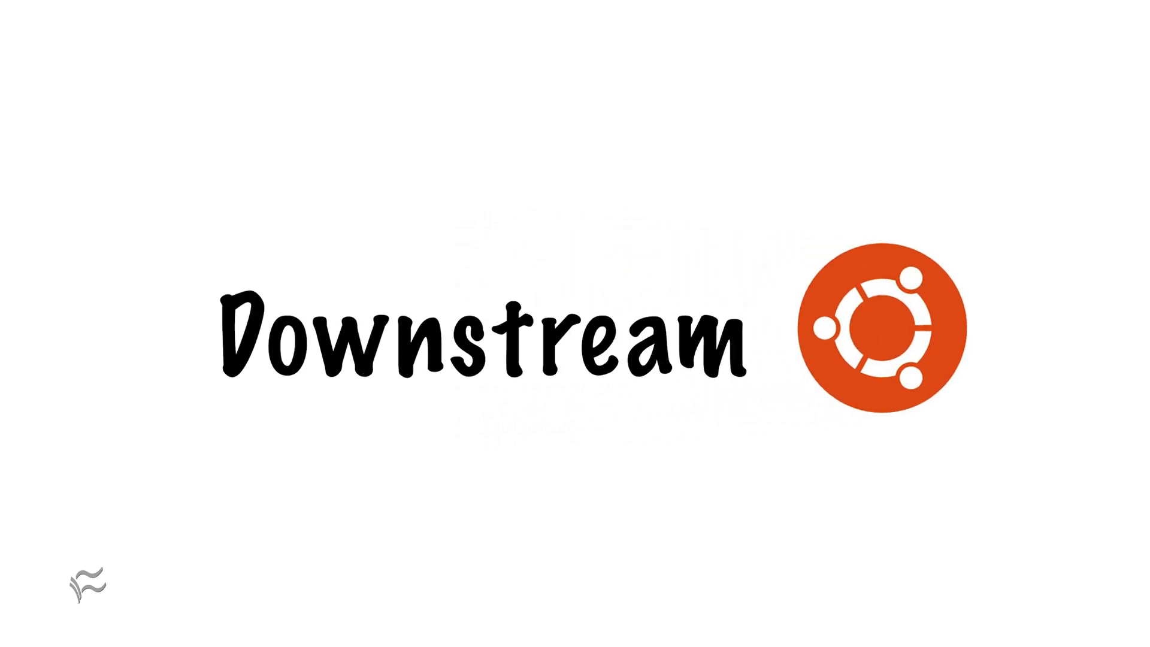